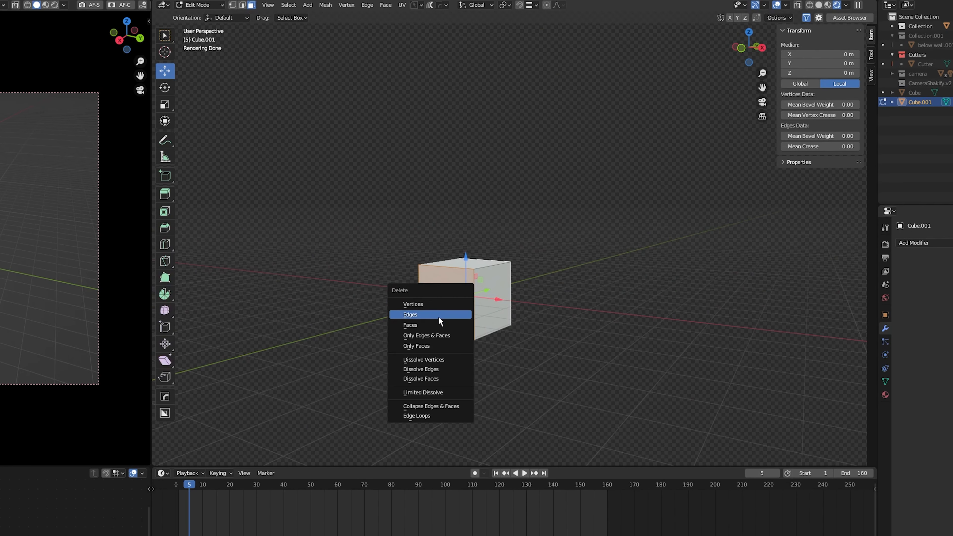
# Delete the selected edges from the cube mesh in Edit Mode
pyautogui.click(411, 314)
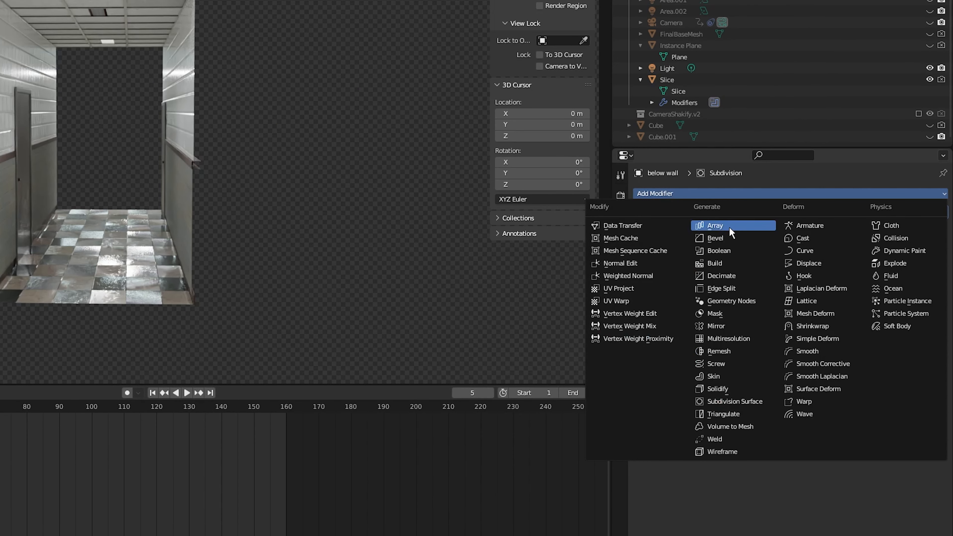
# Add an Array modifier to the 'below wall' corridor object, duplicating the section beside it
pyautogui.click(715, 225)
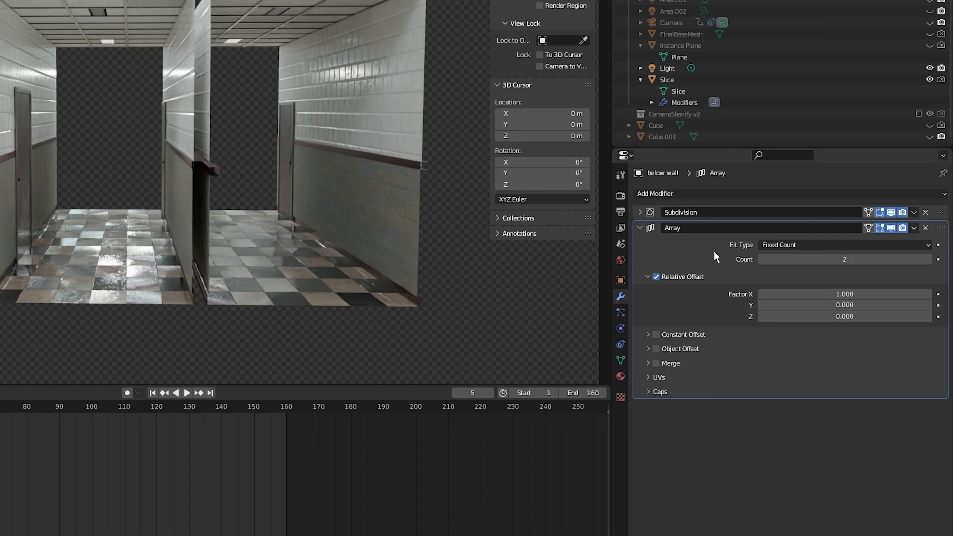
pyautogui.moveTo(710, 256)
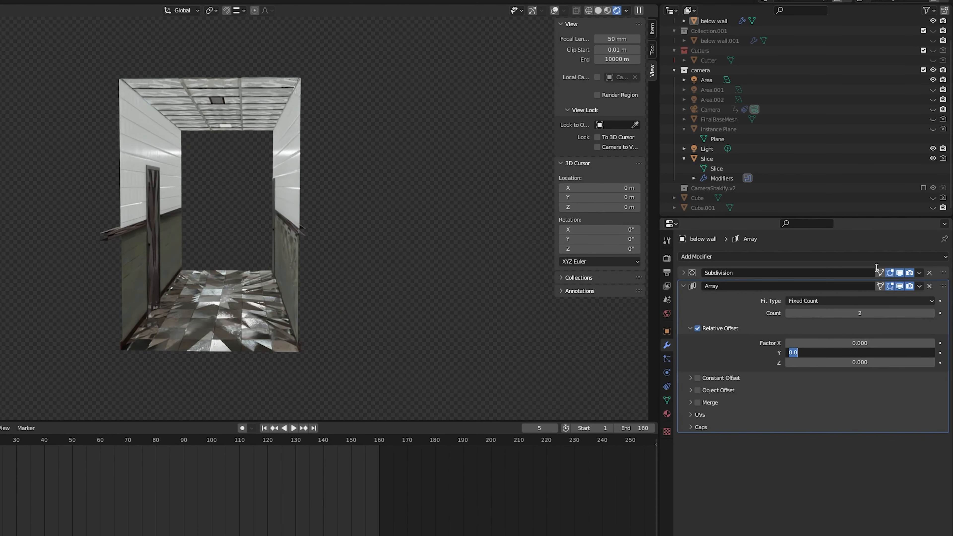
# Set the Array Relative Offset to X 0 and Y 0.900 so copies run lengthwise
pyautogui.write('0')
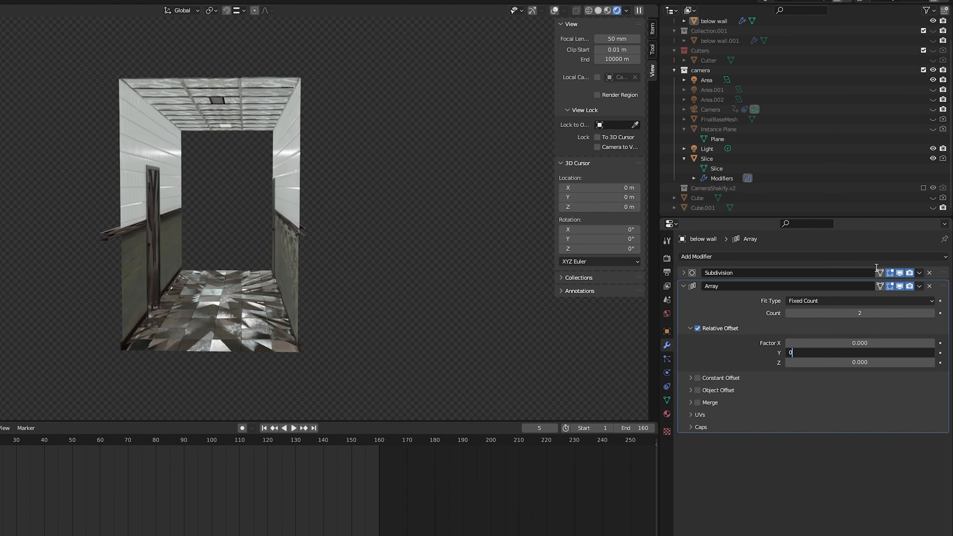
pyautogui.write('0.900')
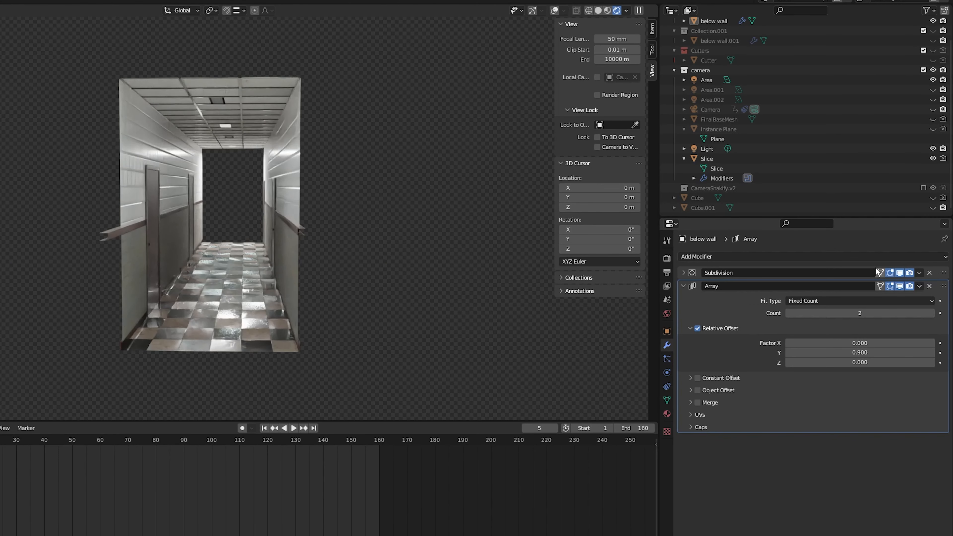
pyautogui.click(859, 352)
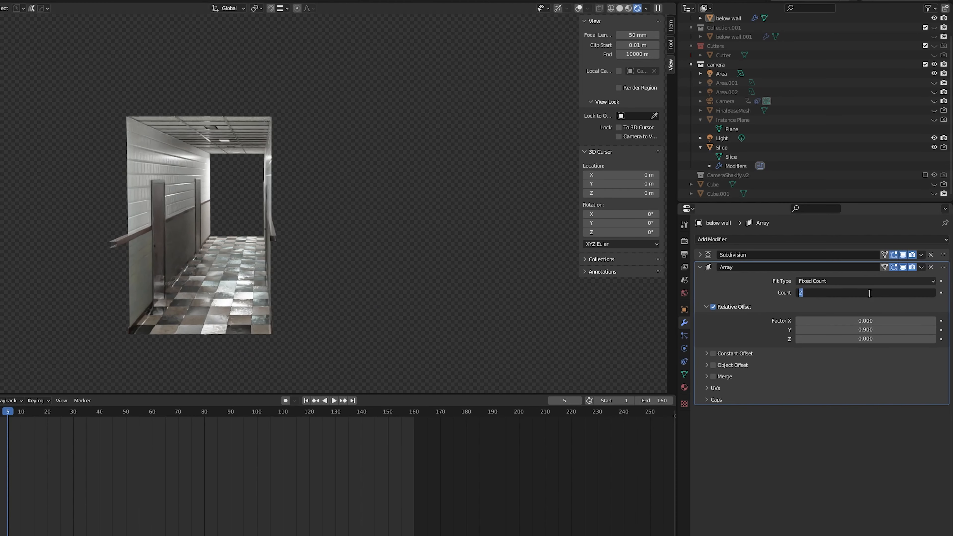
# Set the Array modifier Count to 50 so the hallway stretches into the distance
pyautogui.write('50')
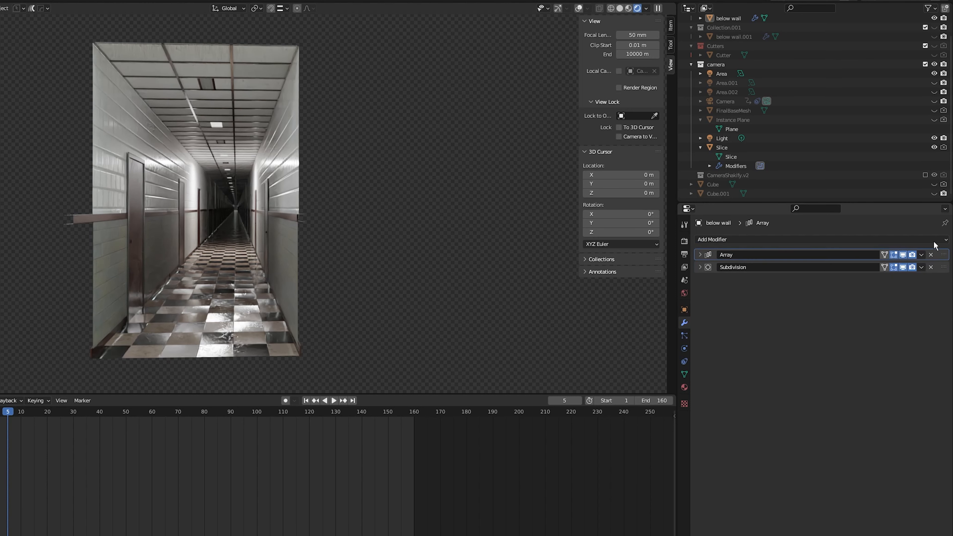
pyautogui.moveTo(820, 242)
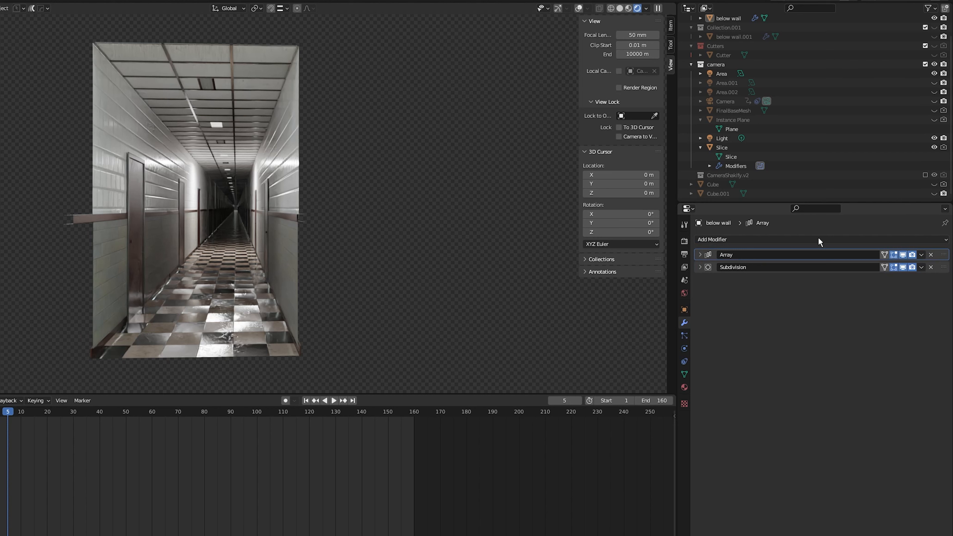
# Add a Simple Deform modifier to the hallway, twisting it 45 degrees by default
pyautogui.click(712, 239)
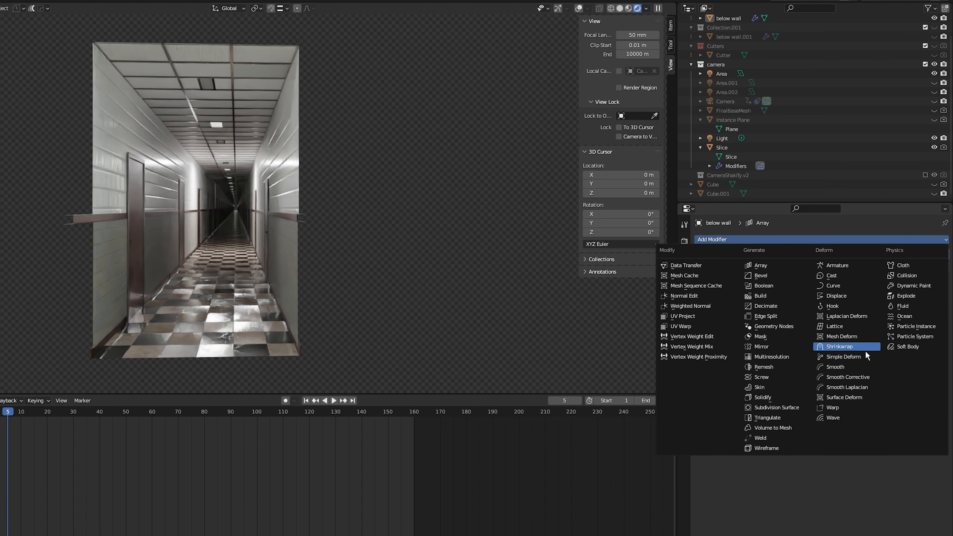
pyautogui.click(844, 357)
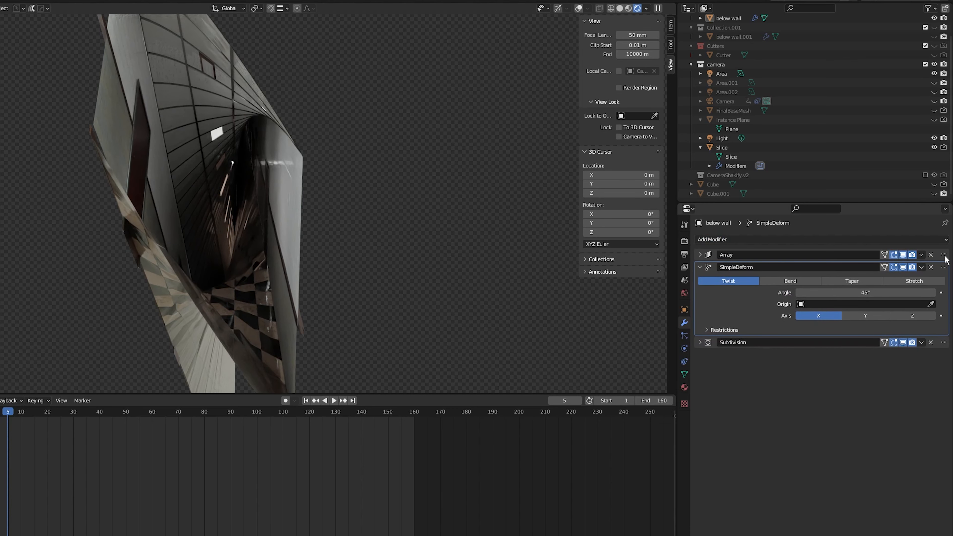
# Switch Simple Deform to Taper along the Y axis so the corridor narrows to a point
pyautogui.click(852, 281)
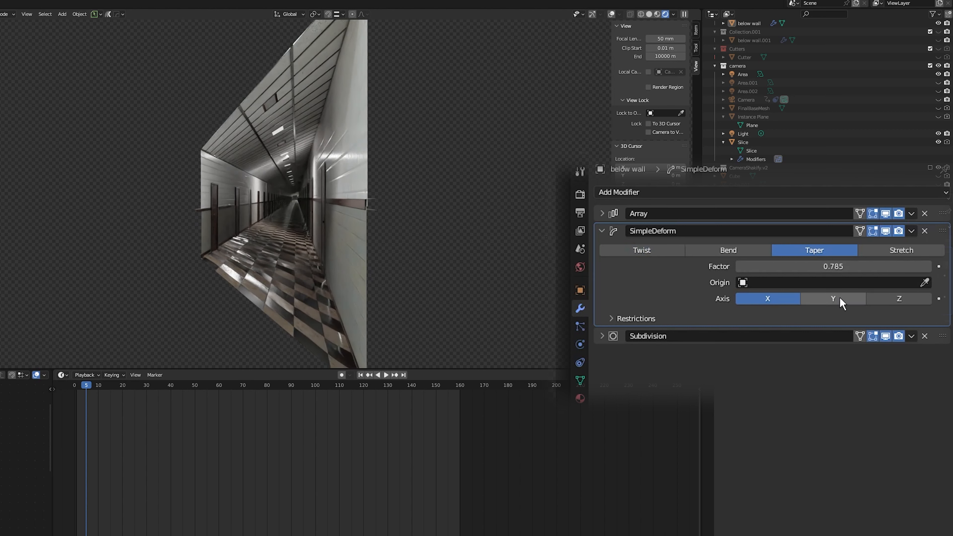
pyautogui.click(833, 298)
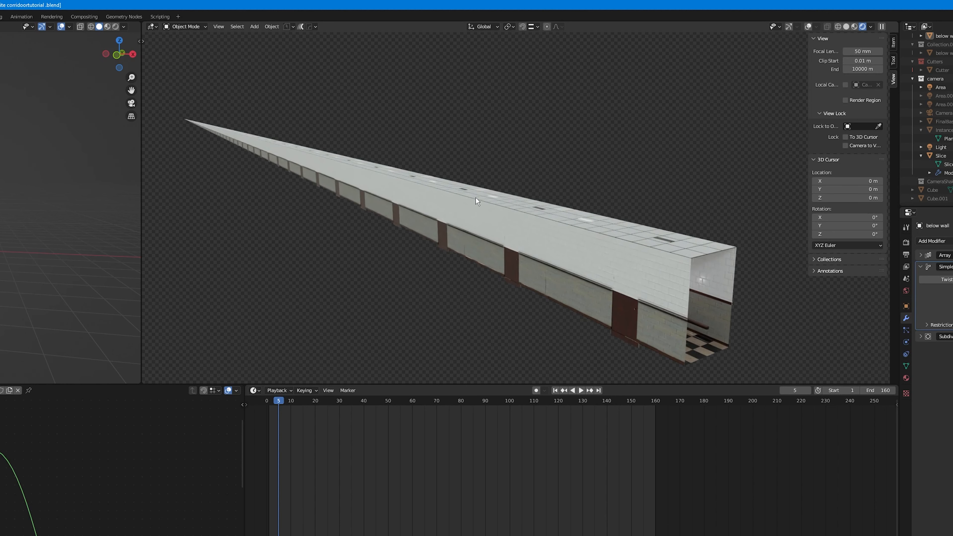
pyautogui.moveTo(500, 232)
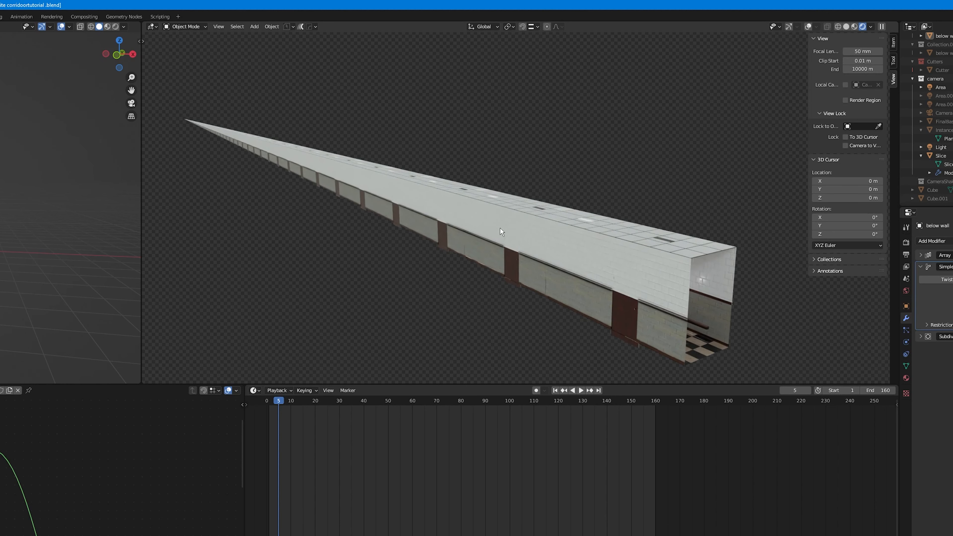